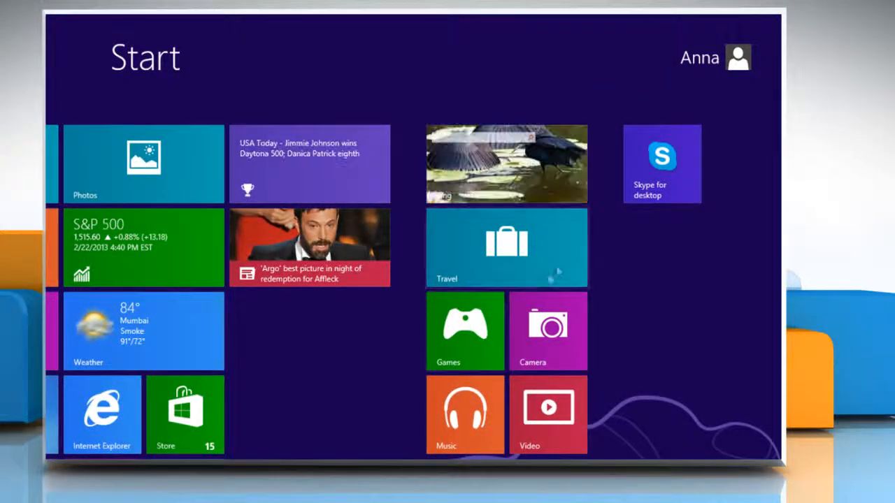
Step: Launch Skype for desktop from the Start screen and sign in to the account
{"action": "left_click", "coordinate": [661, 164]}
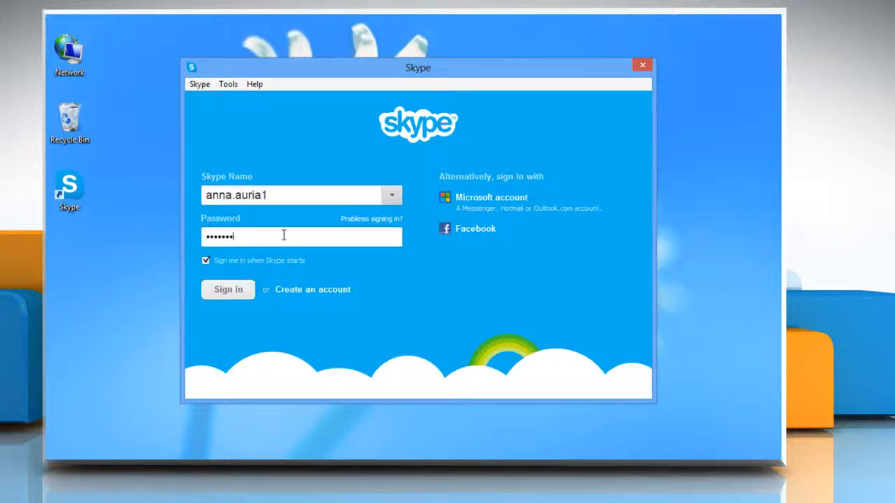
{"action": "left_click", "coordinate": [228, 289]}
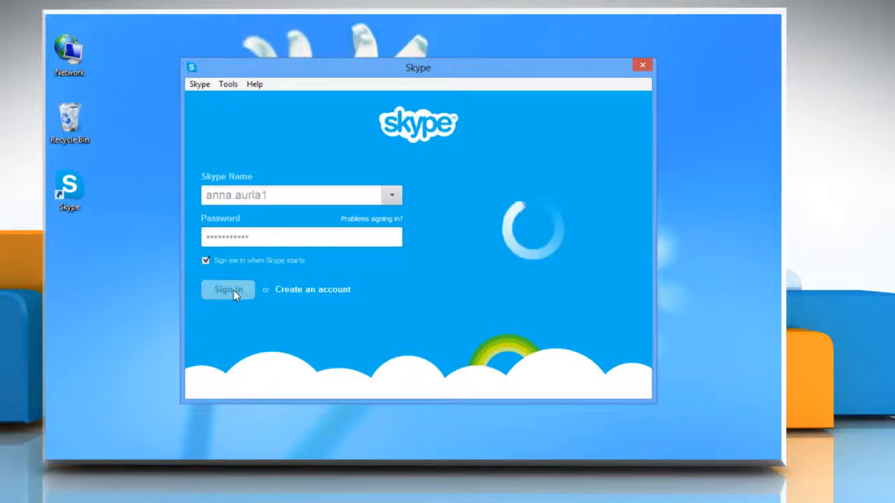
{"action": "left_click", "coordinate": [228, 289]}
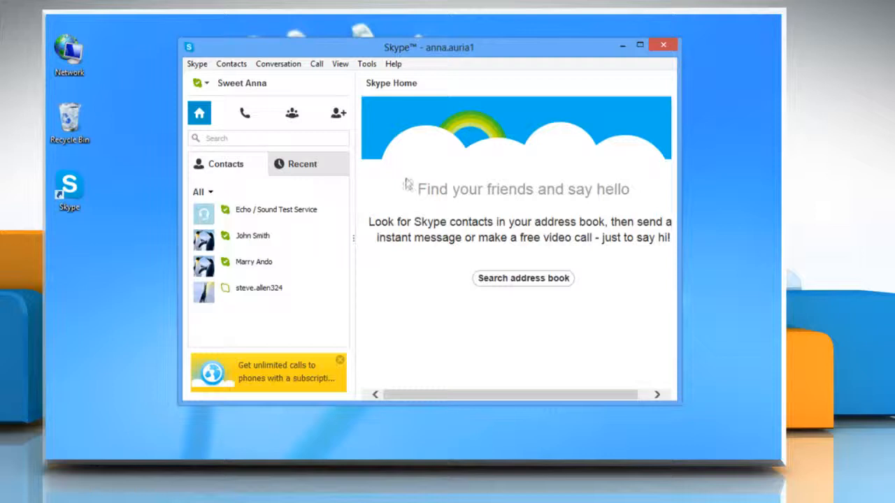
Step: Go to Tools > Options and switch to the Audio settings page
{"action": "left_click", "coordinate": [366, 65]}
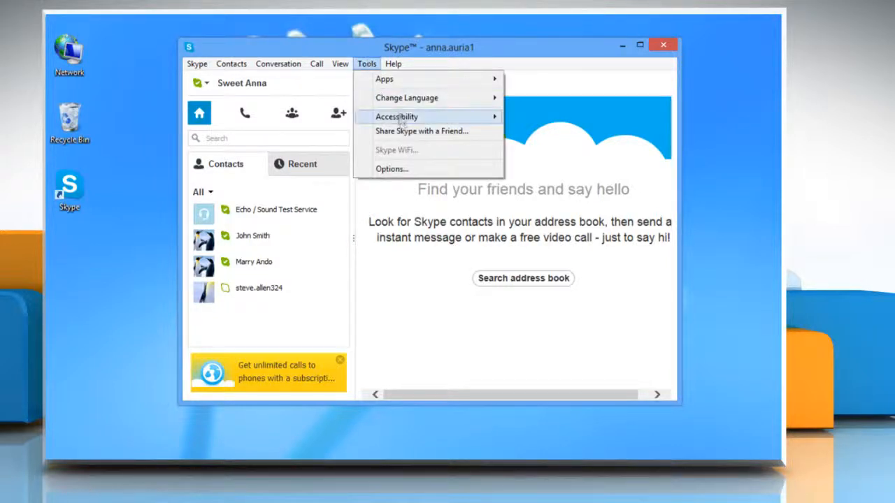
{"action": "left_click", "coordinate": [392, 168]}
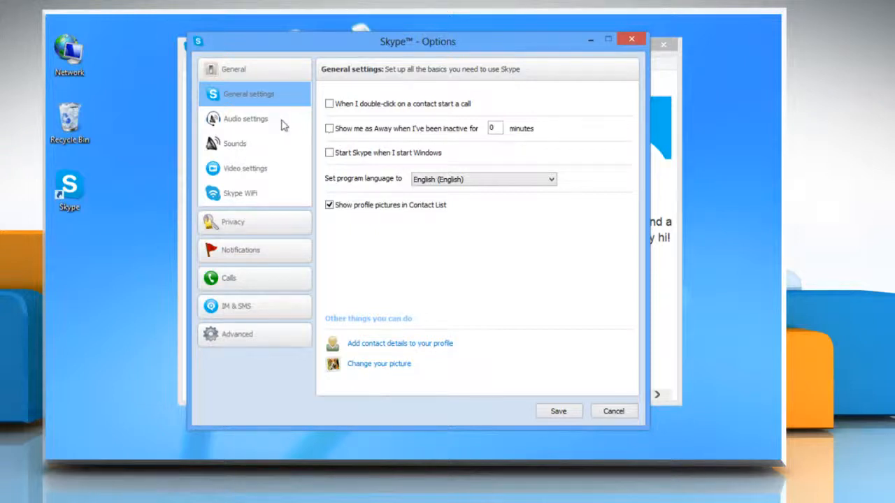
{"action": "left_click", "coordinate": [246, 117]}
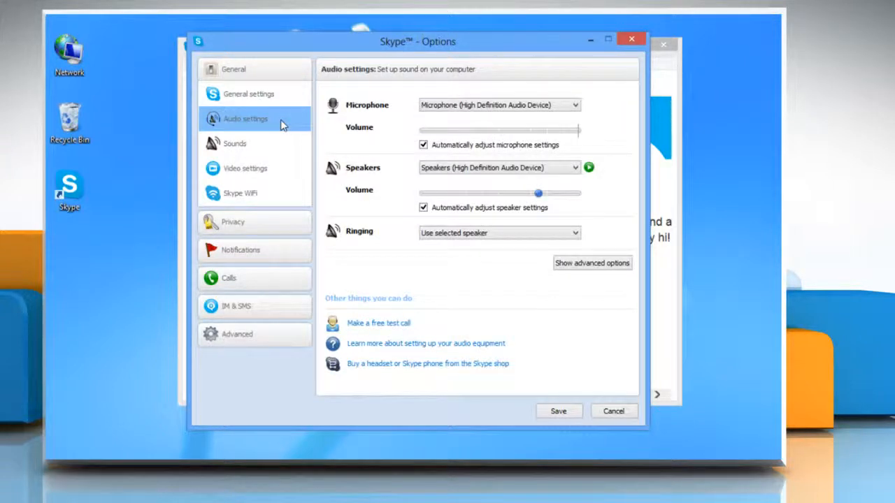
{"action": "mouse_move", "coordinate": [377, 134]}
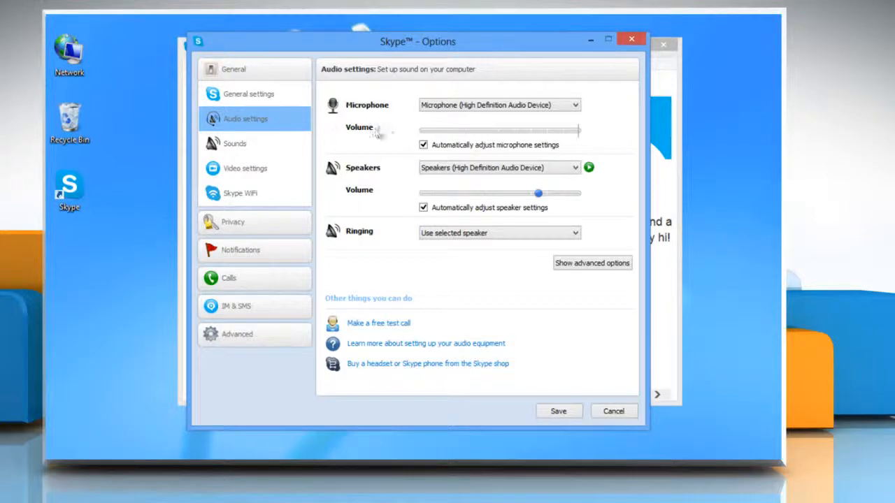
Step: Turn off automatic microphone adjustment and set the microphone volume slider to about the middle
{"action": "left_click", "coordinate": [422, 144]}
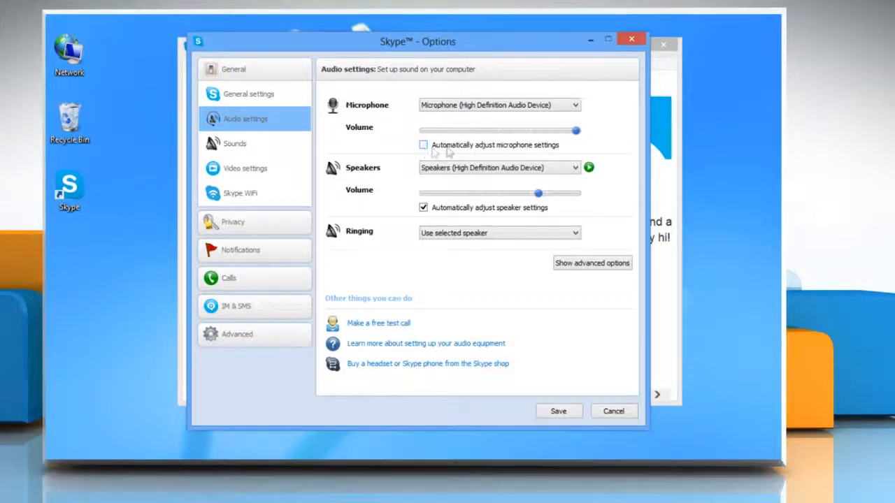
{"action": "left_click_drag", "start_coordinate": [576, 131], "coordinate": [553, 132]}
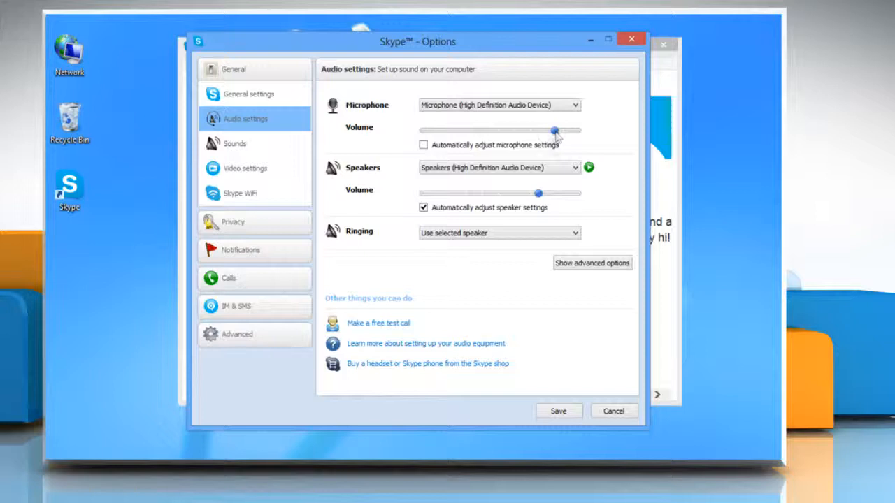
{"action": "left_click_drag", "start_coordinate": [554, 132], "coordinate": [520, 132]}
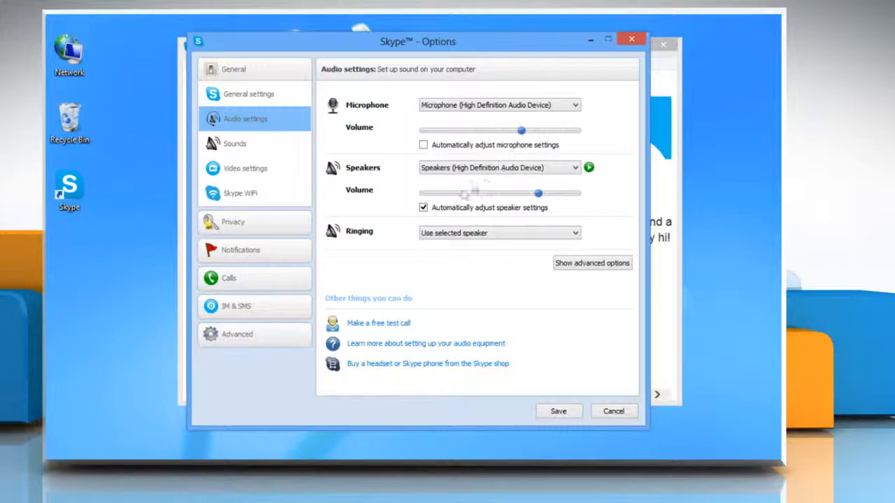
Step: Turn off automatic speaker adjustment, set speaker volume about halfway, and save the settings
{"action": "left_click", "coordinate": [422, 207]}
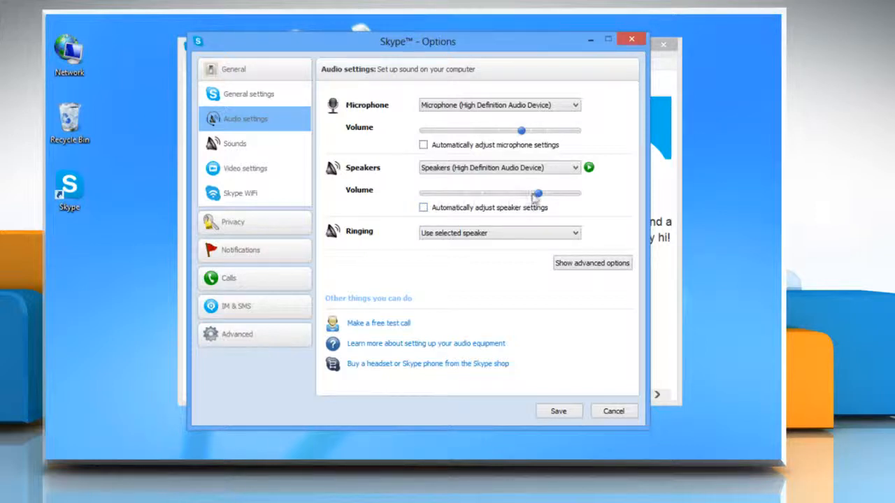
{"action": "left_click_drag", "start_coordinate": [536, 193], "coordinate": [494, 193]}
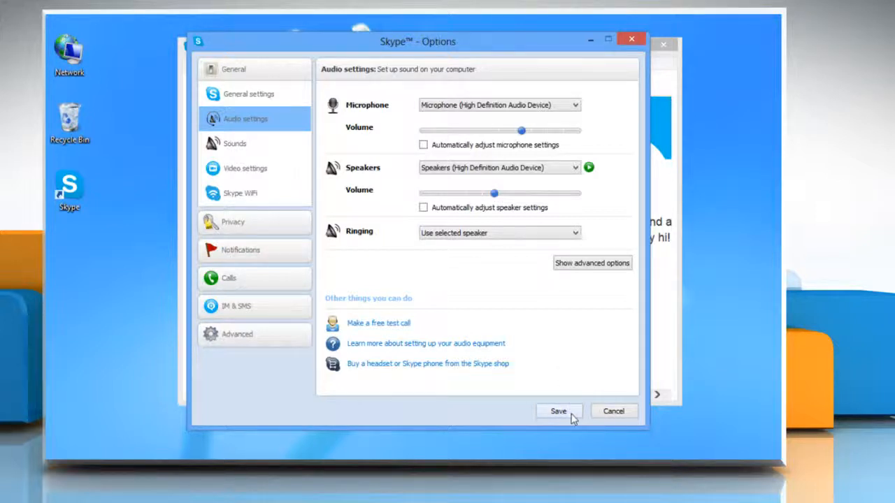
{"action": "left_click", "coordinate": [558, 410]}
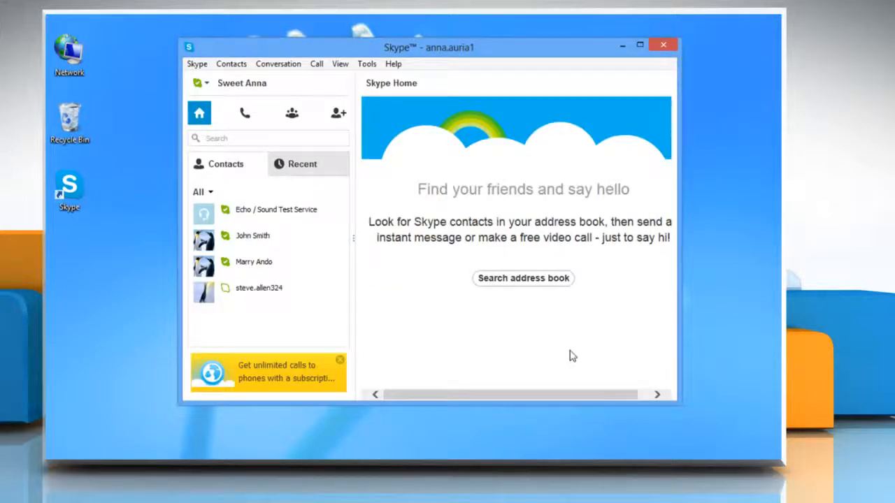